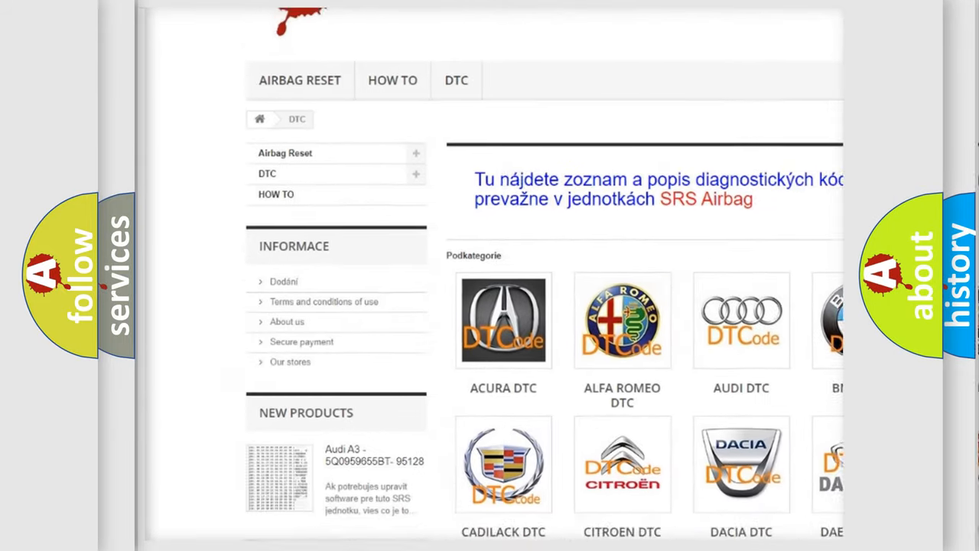
{"action": "scroll", "scroll_direction": "down", "scroll_amount": 3}
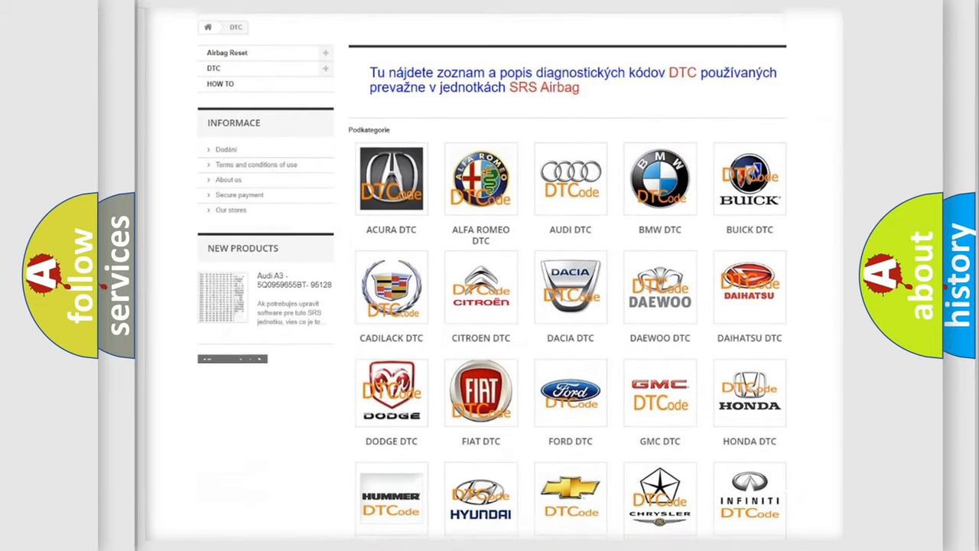
{"action": "scroll", "scroll_direction": "down", "scroll_amount": 3}
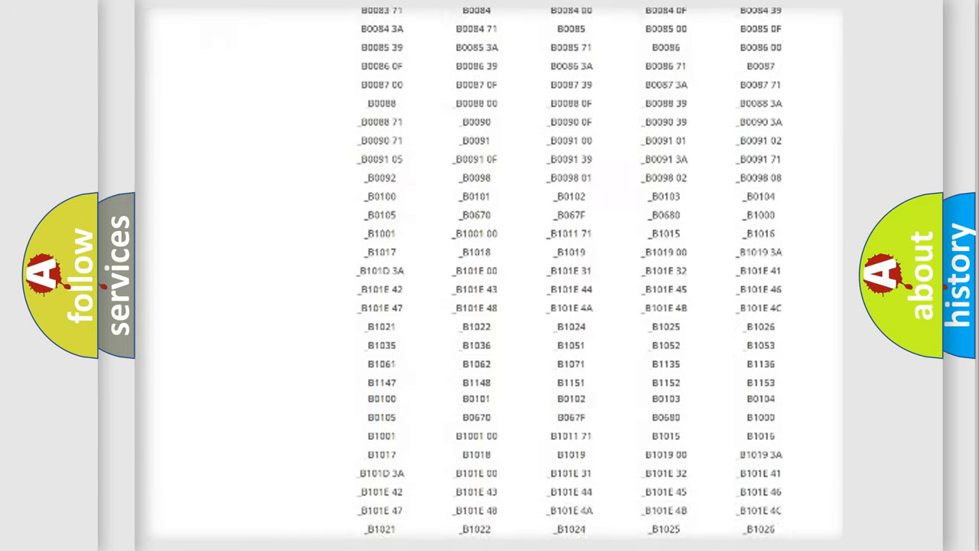
{"action": "scroll", "scroll_direction": "down", "scroll_amount": 3}
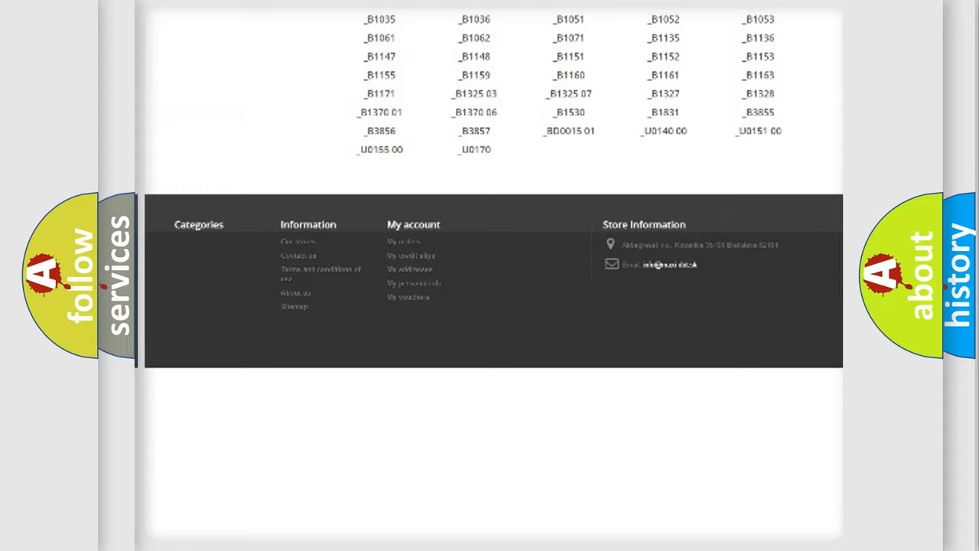